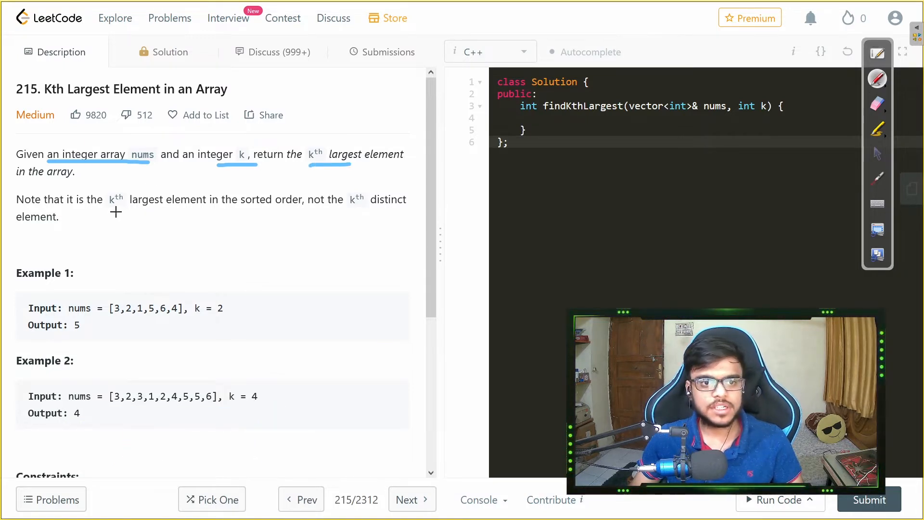
Mark the key requirement and the arrays and k values in Examples 1 and 2
left_click_drag(114, 209, 280, 208)
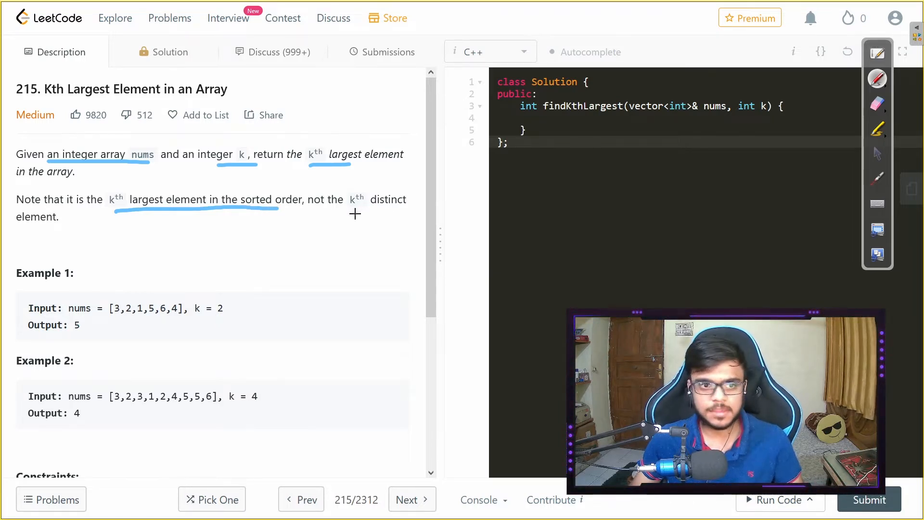
mouse_move(97, 324)
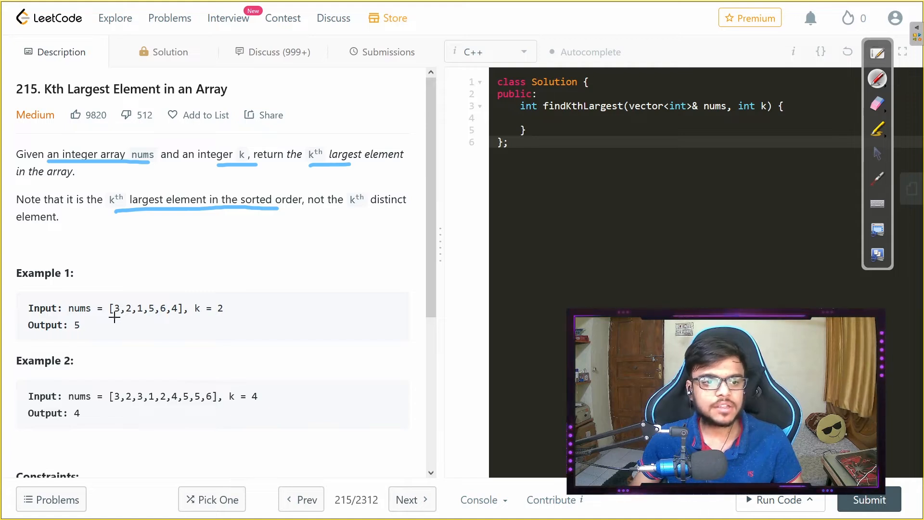
left_click_drag(111, 317, 180, 317)
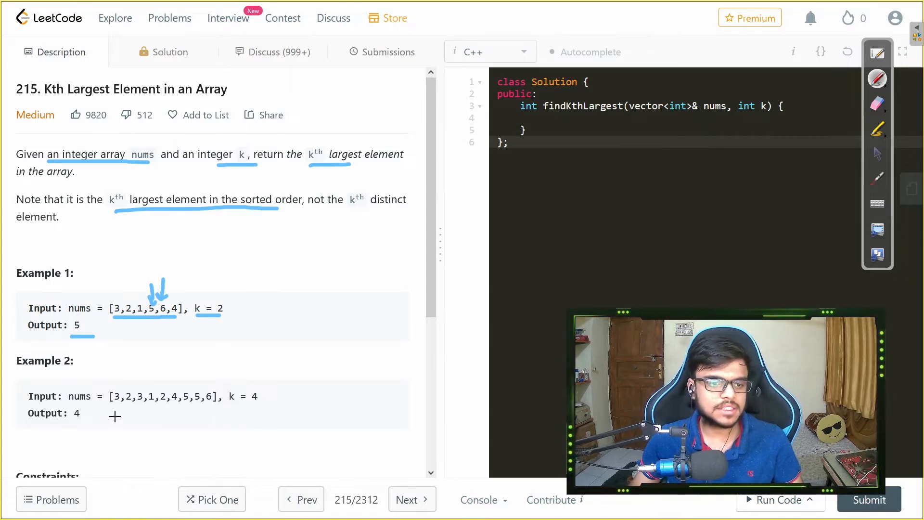
left_click_drag(105, 403, 209, 405)
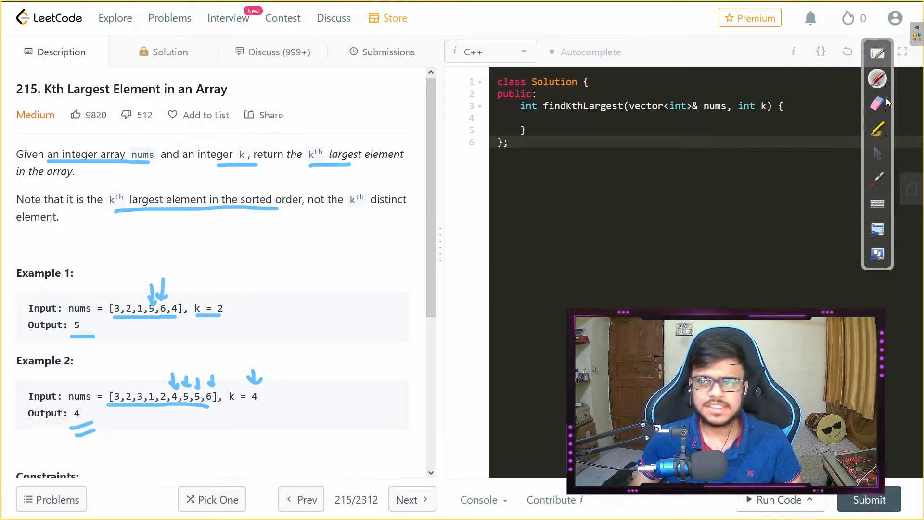
Bring the Constraints section into view and select the annotation toolbar
scroll("down", 3)
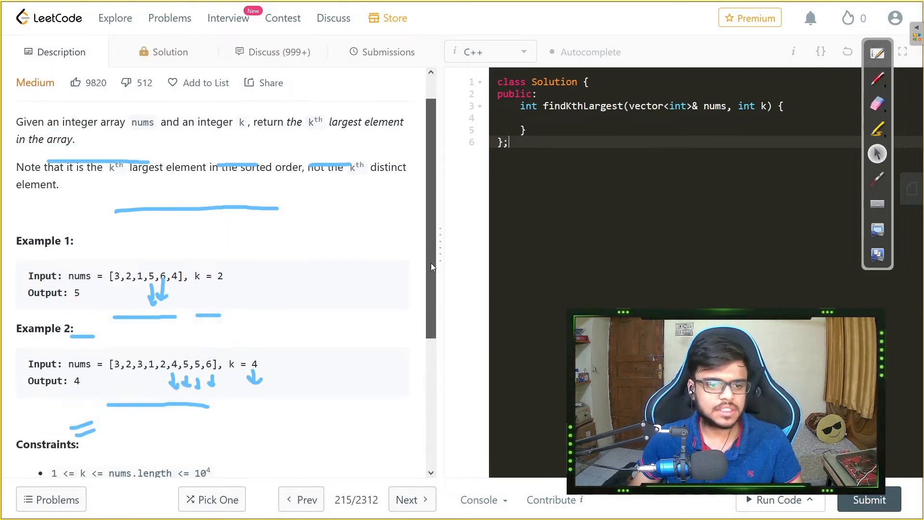
scroll("down", 3)
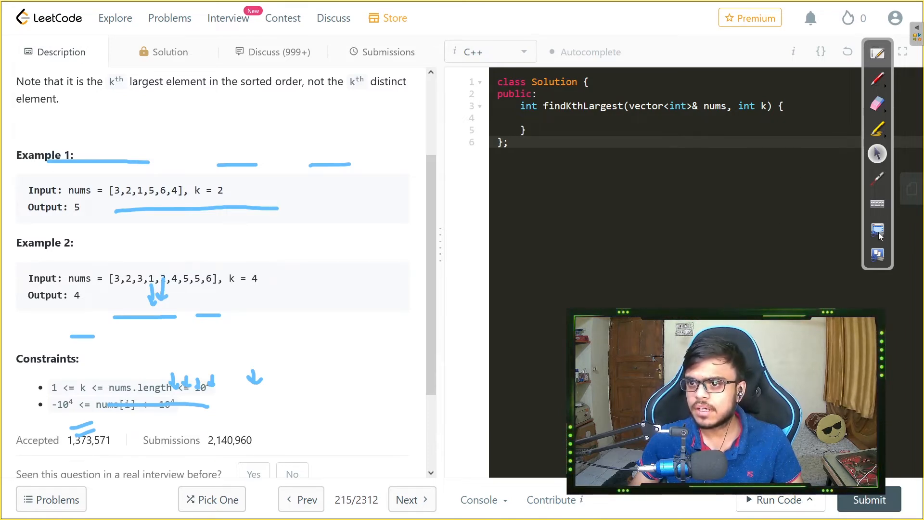
left_click(879, 104)
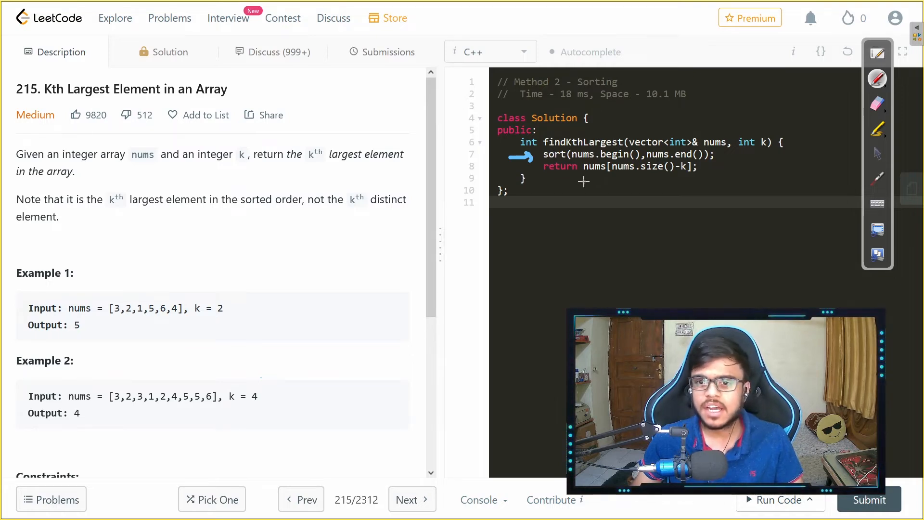
Point out the sort(nums.begin(), nums.end()) call in the Method 2 solution
left_click_drag(583, 181, 684, 181)
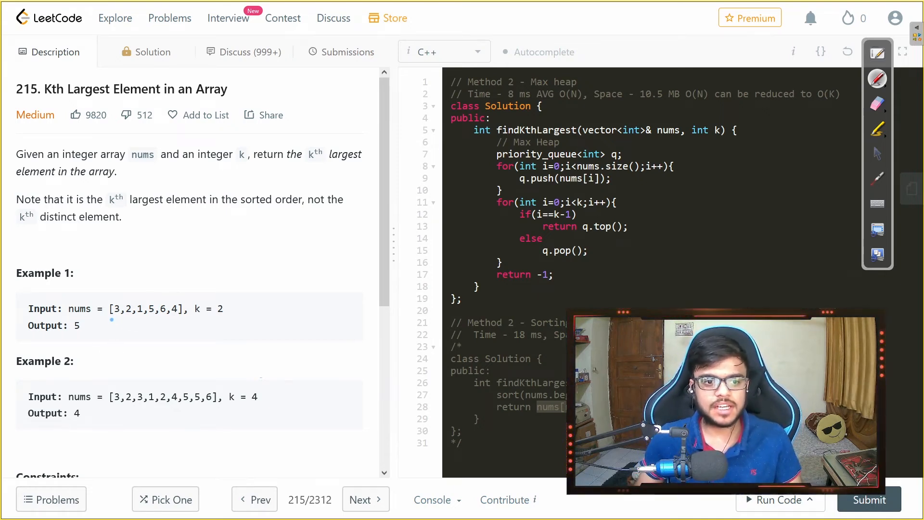
Mark up Example 1's array beside the max-heap priority_queue code
left_click_drag(109, 319, 186, 322)
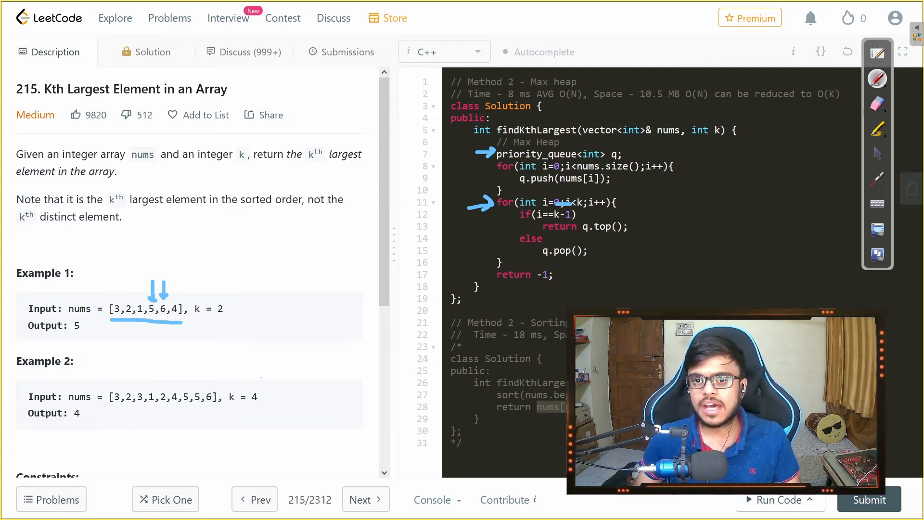
left_click_drag(534, 212, 578, 222)
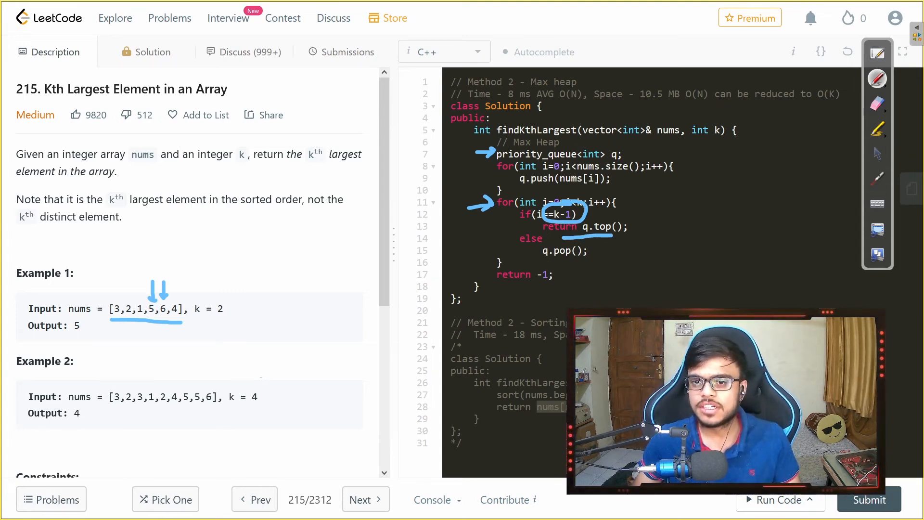
left_click(878, 104)
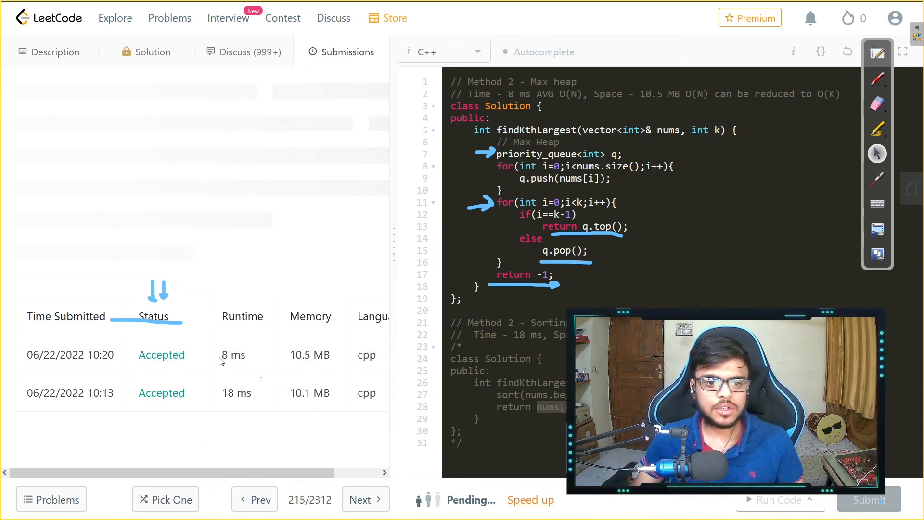
View the accepted submission result with its 3 ms runtime
left_click(867, 500)
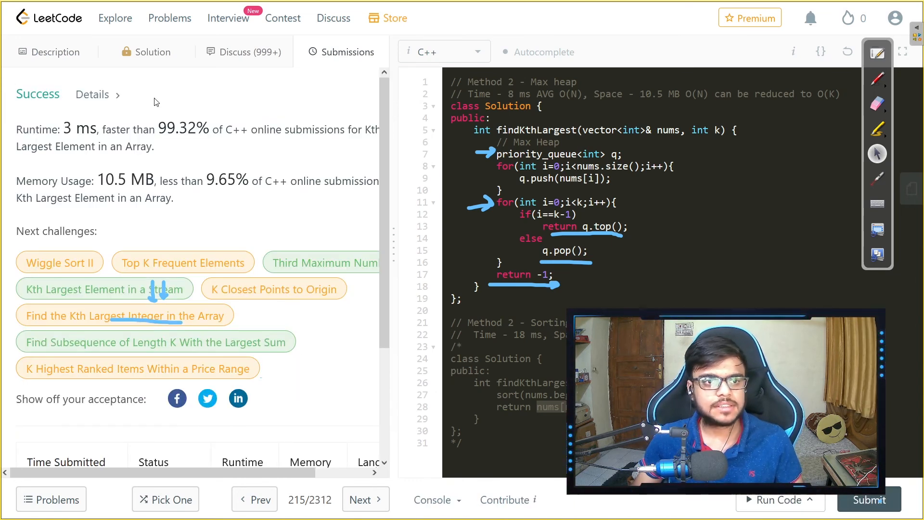